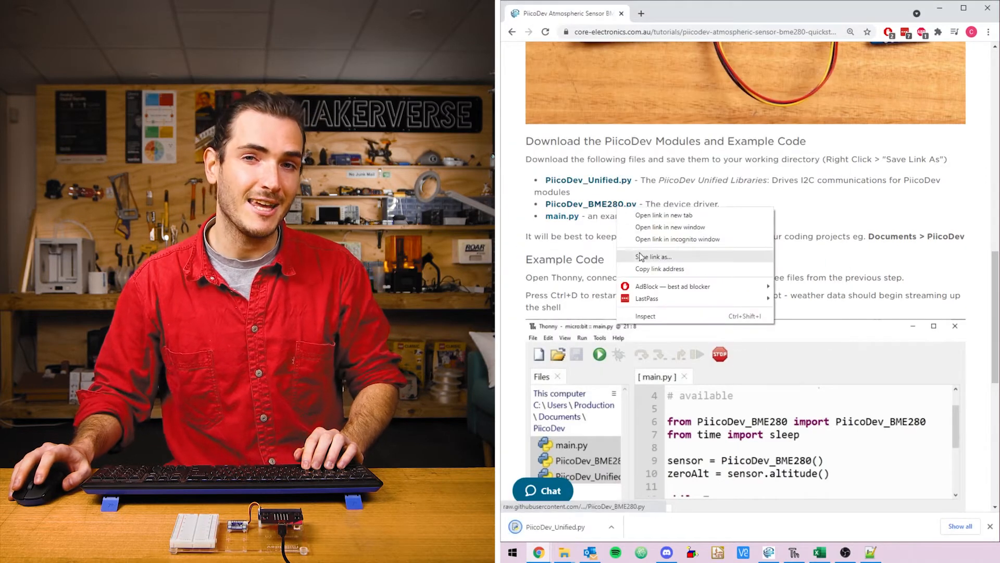
Save PiicoDev_BME280.py and main.py from the tutorial links into Documents > PiicoDev.
left_click(655, 256)
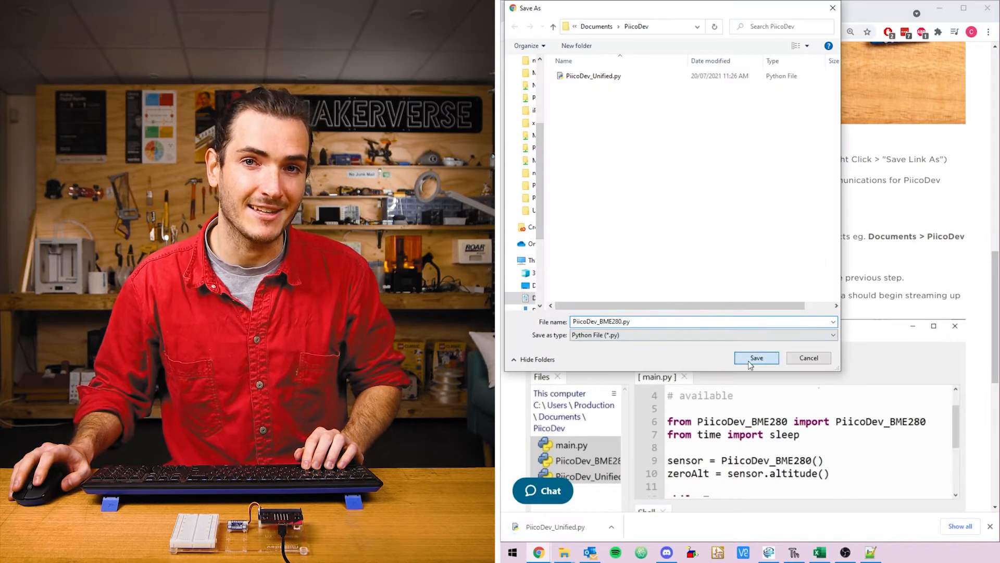
left_click(756, 358)
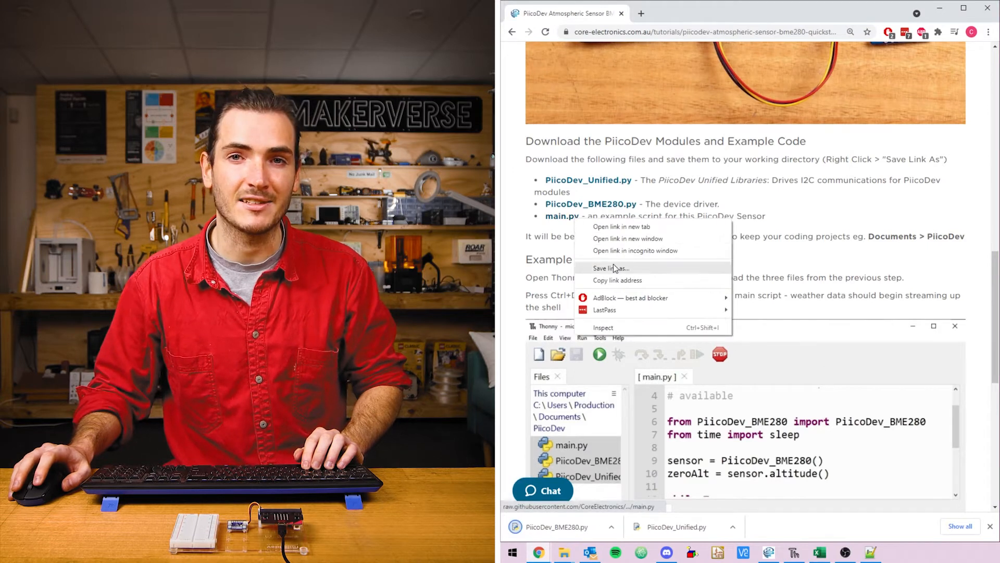
left_click(609, 267)
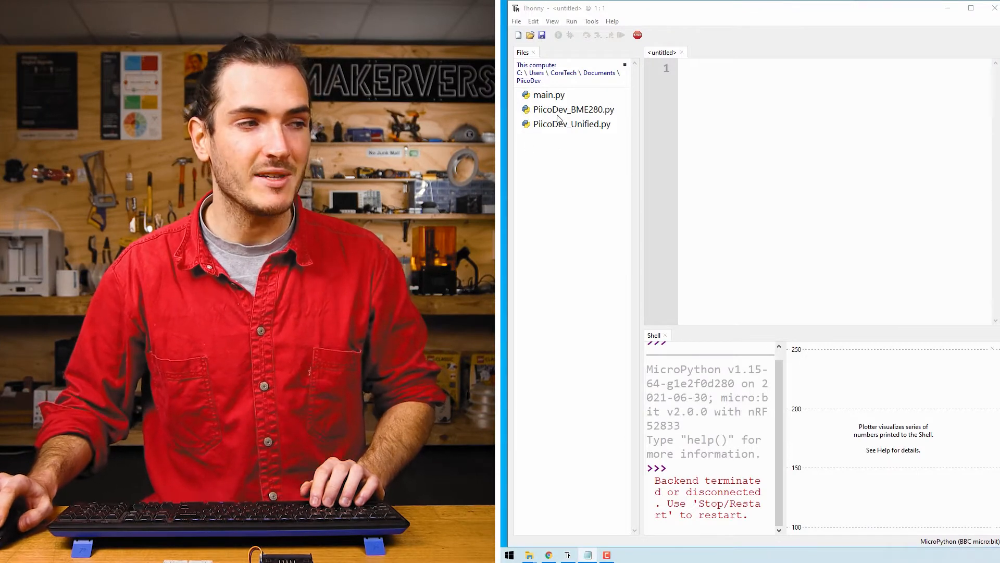
mouse_move(547, 152)
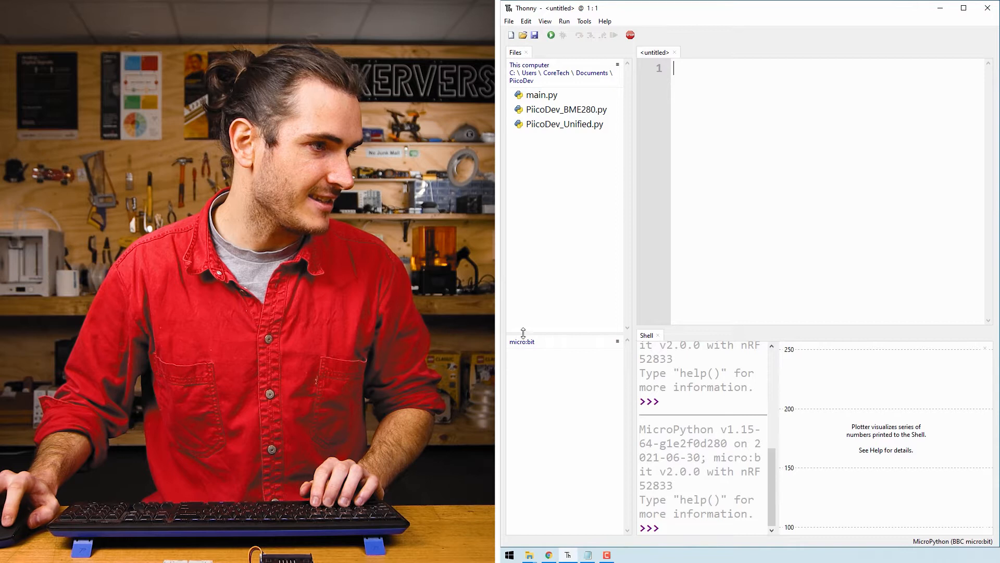
Upload main.py, PiicoDev_BME280.py and PiicoDev_Unified.py to the micro:bit from the Files pane.
left_click(542, 94)
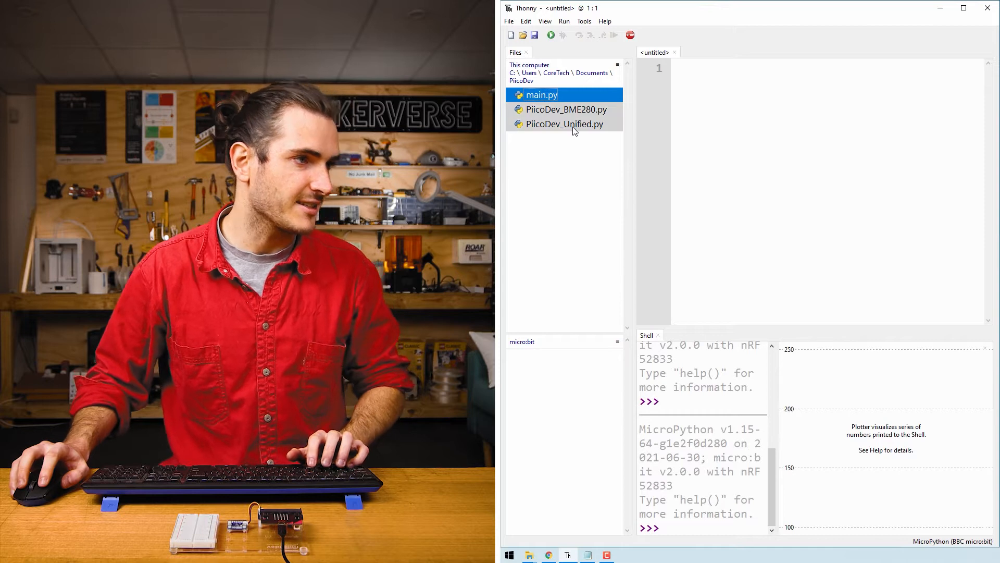
right_click(563, 124)
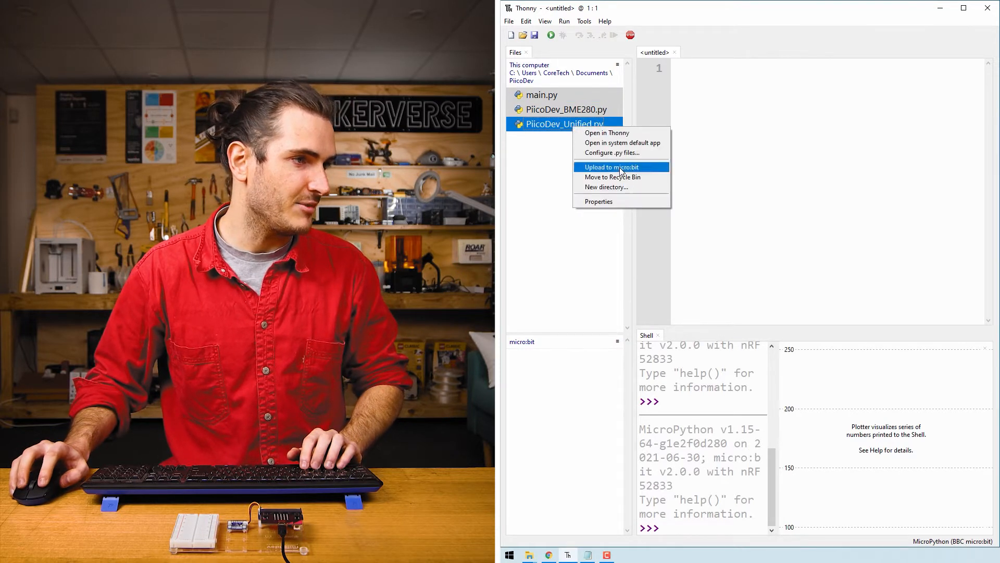
left_click(612, 167)
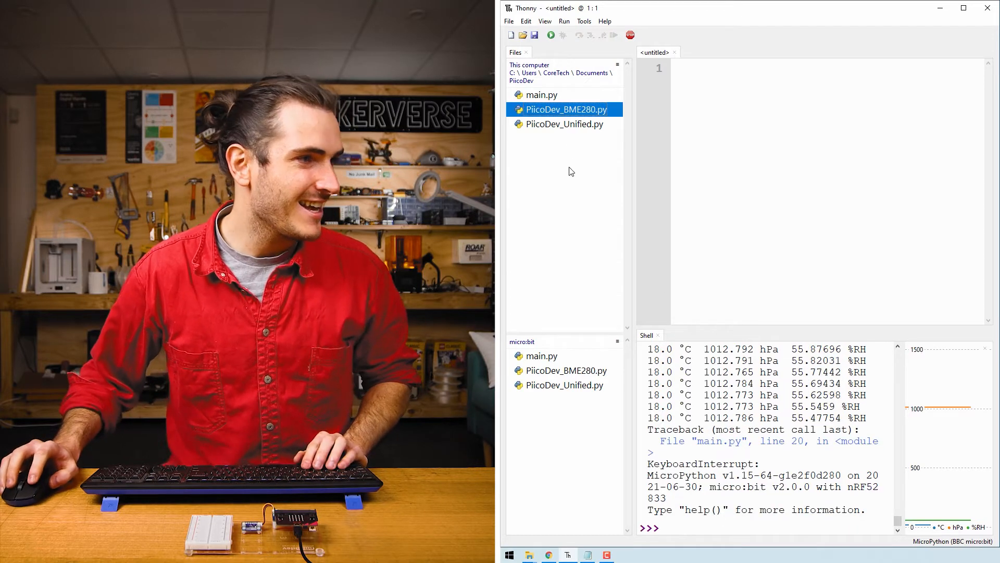
Select main.py among the computer's files after stopping the running sensor script.
left_click(544, 95)
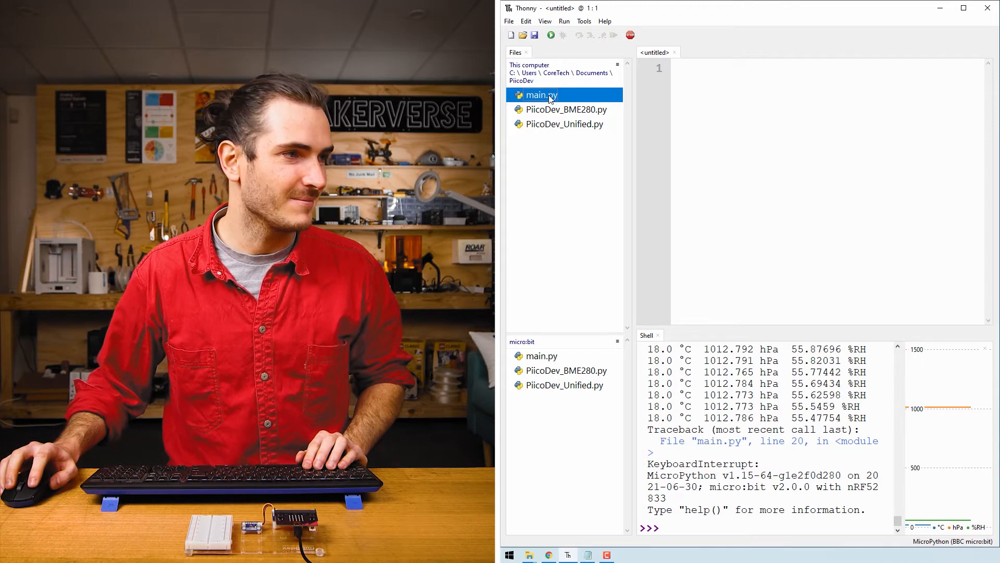
double_click(541, 95)
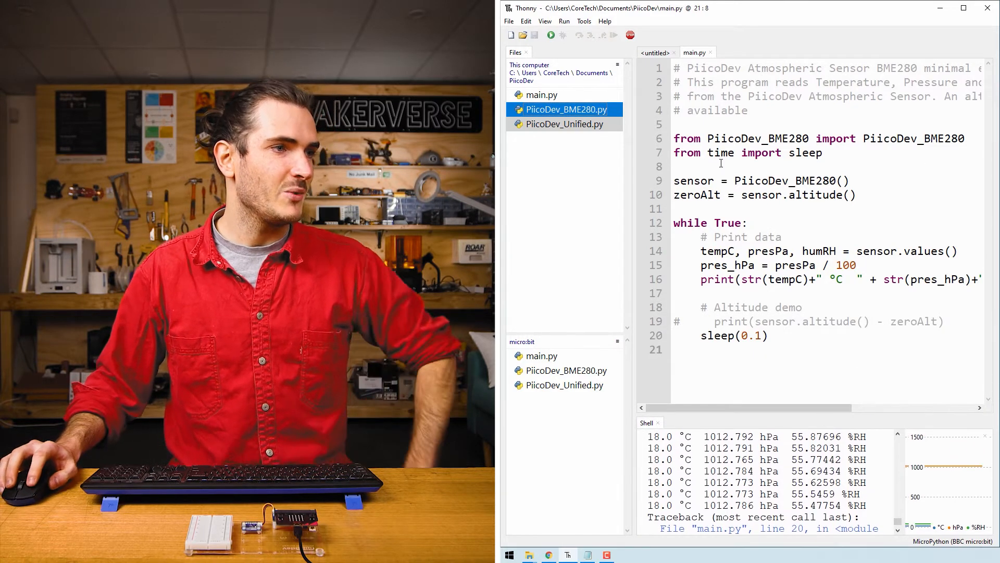
double_click(914, 139)
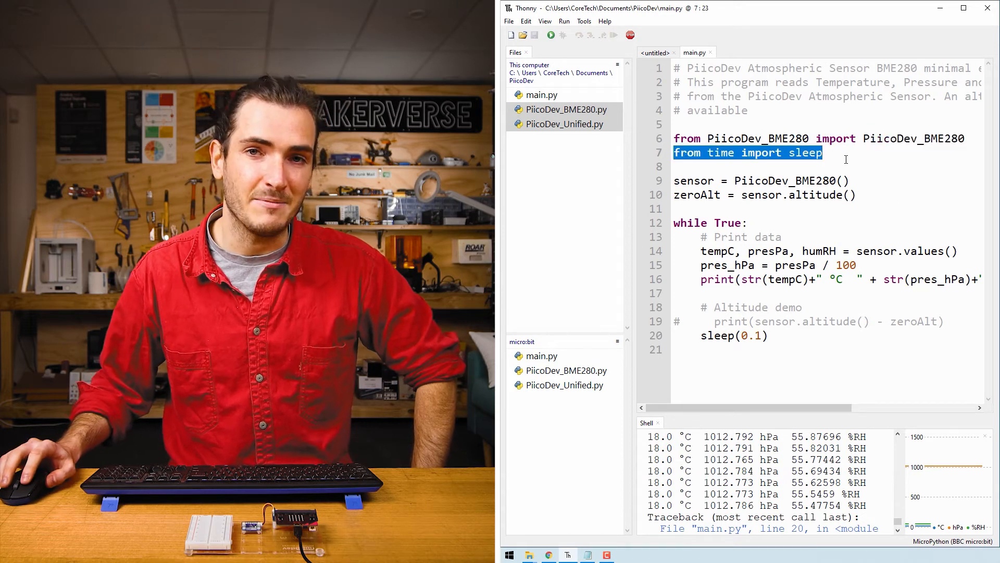
left_click(674, 180)
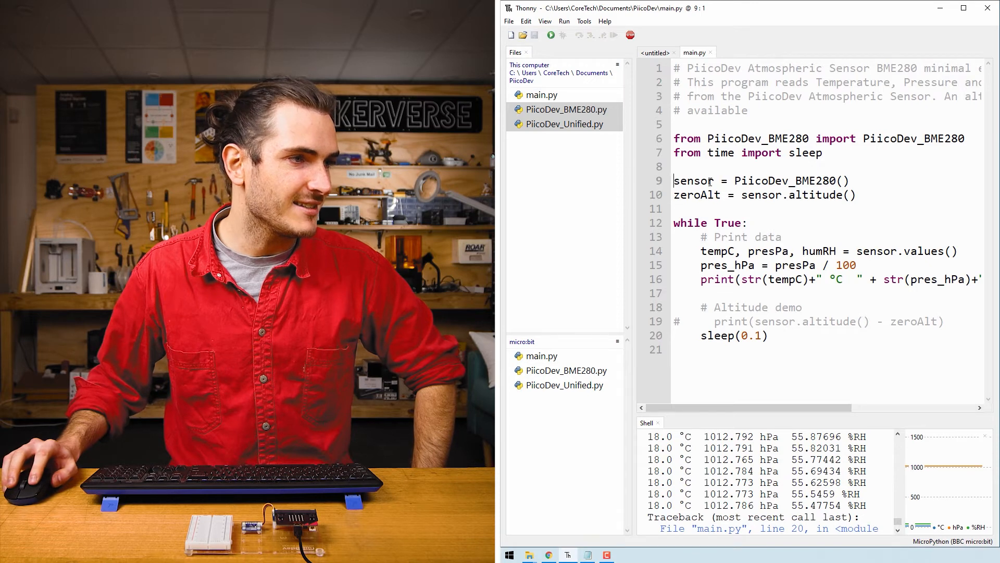
double_click(786, 180)
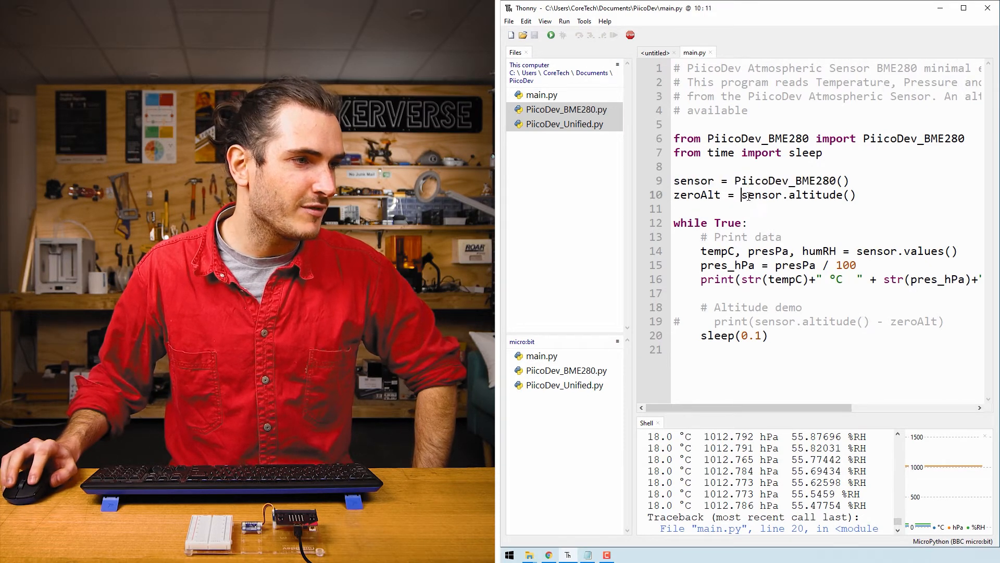
double_click(797, 194)
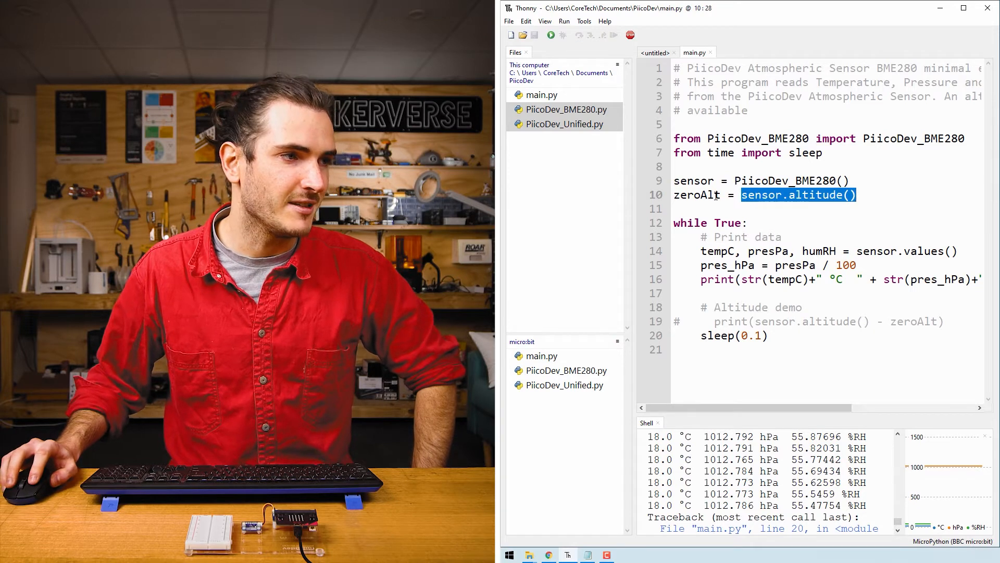
double_click(696, 194)
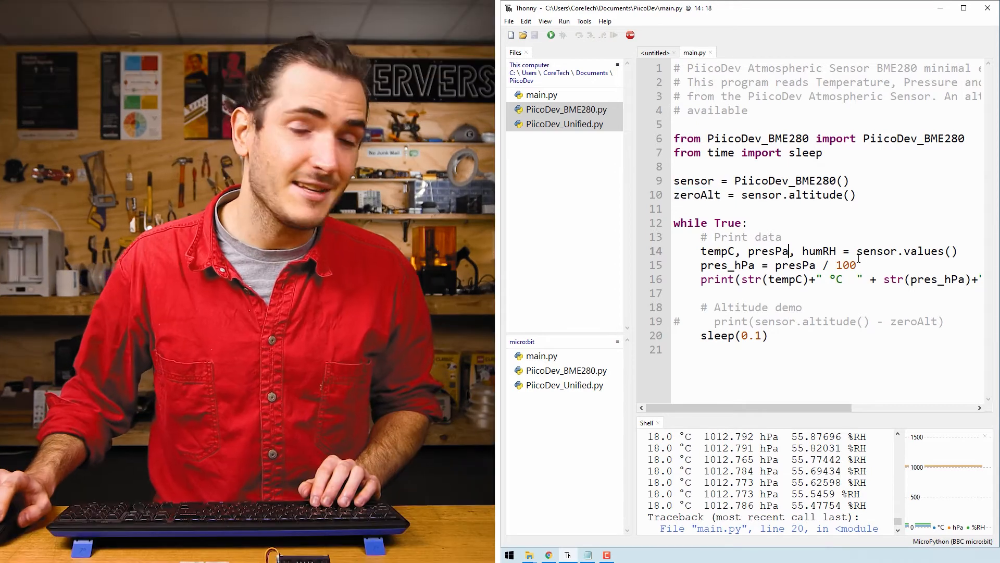
double_click(899, 251)
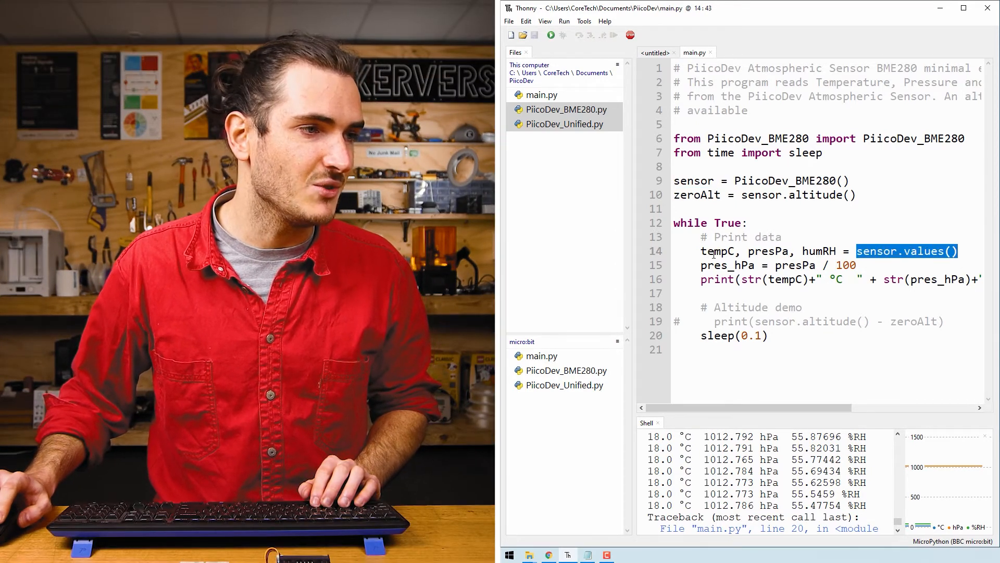
double_click(768, 251)
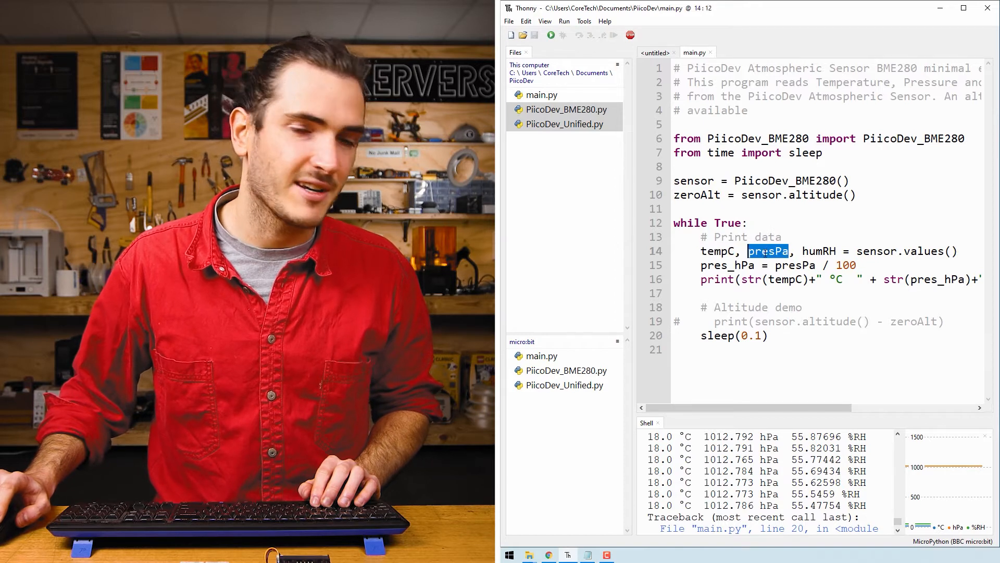
double_click(820, 251)
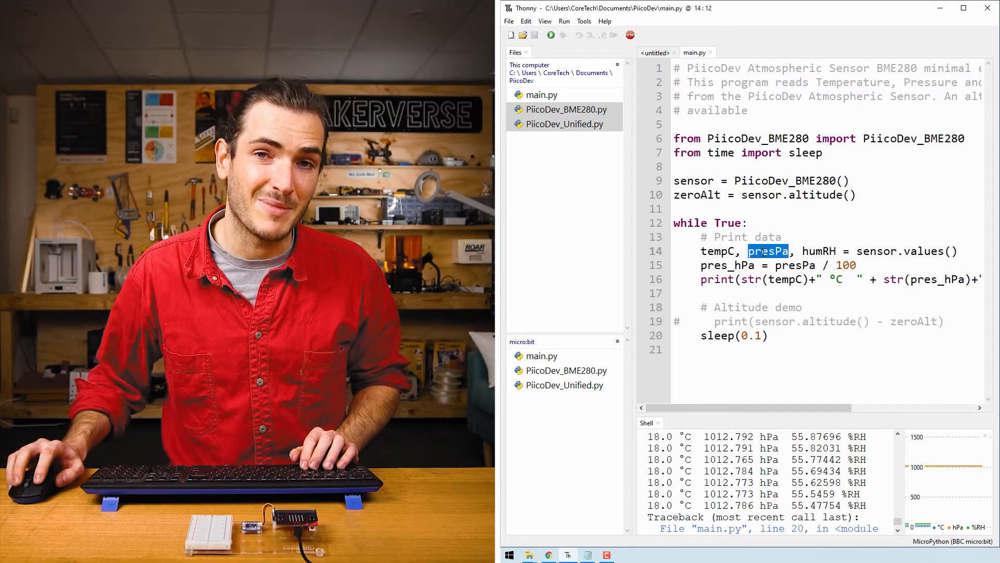
double_click(727, 265)
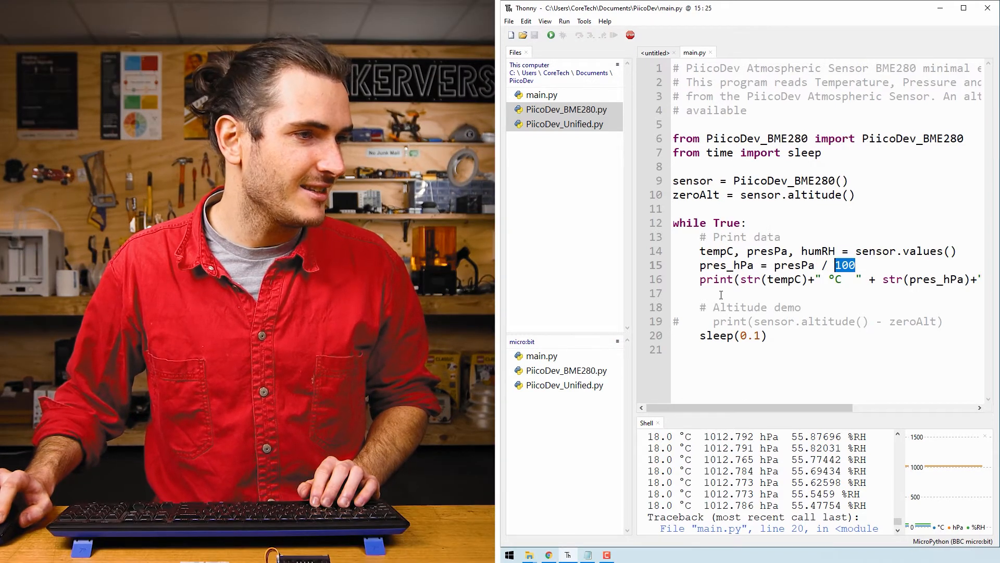
double_click(786, 279)
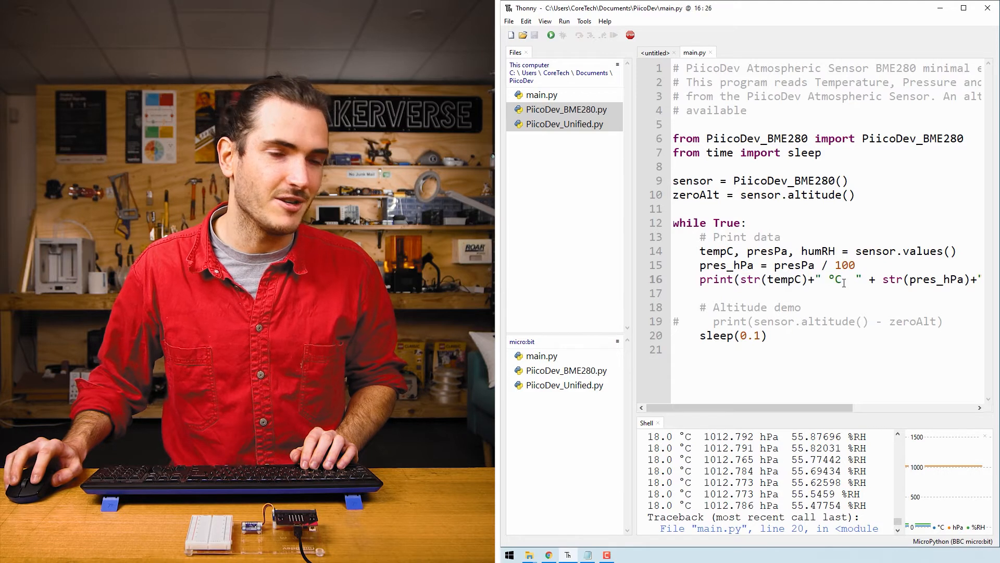
scroll("right", 3)
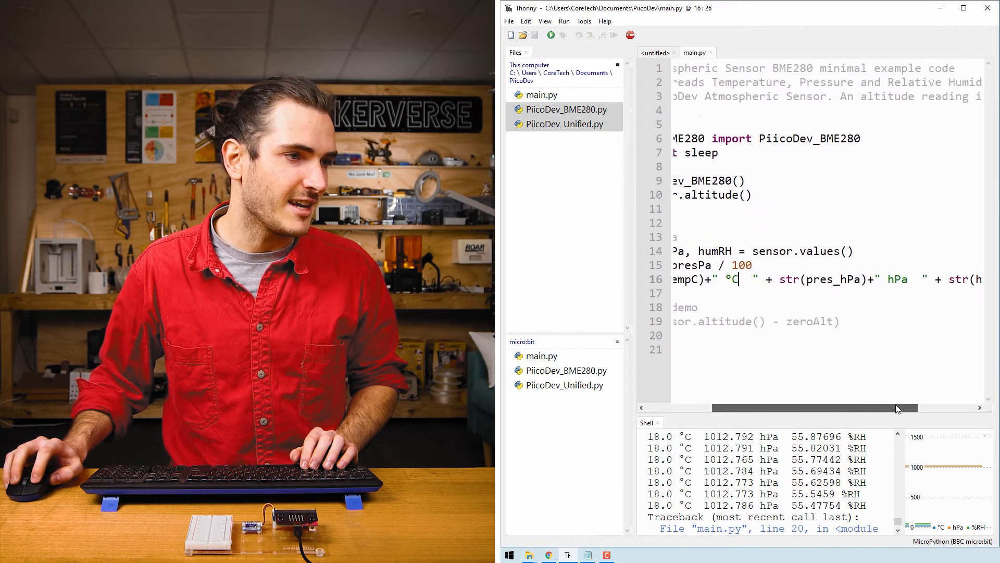
double_click(807, 279)
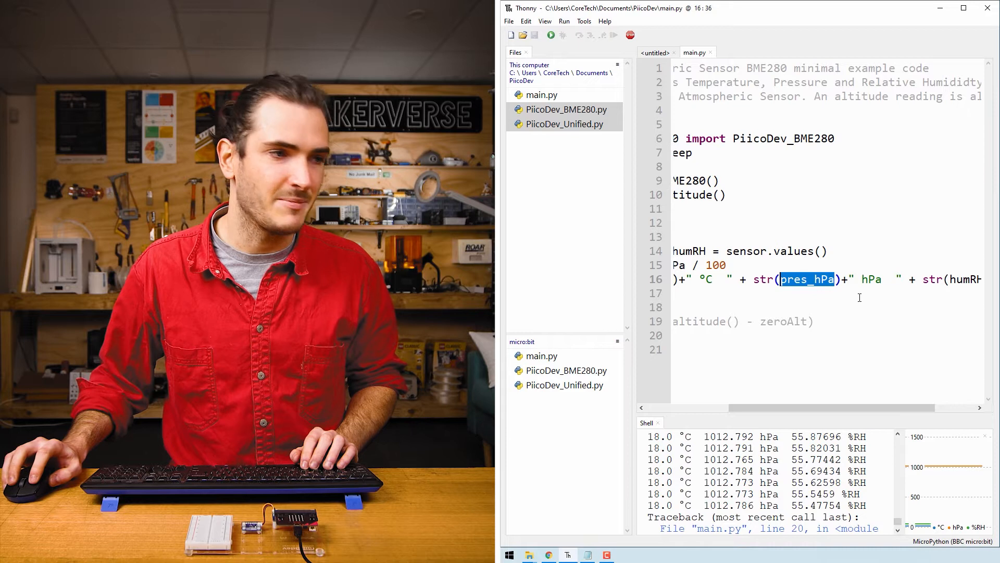
scroll("right", 3)
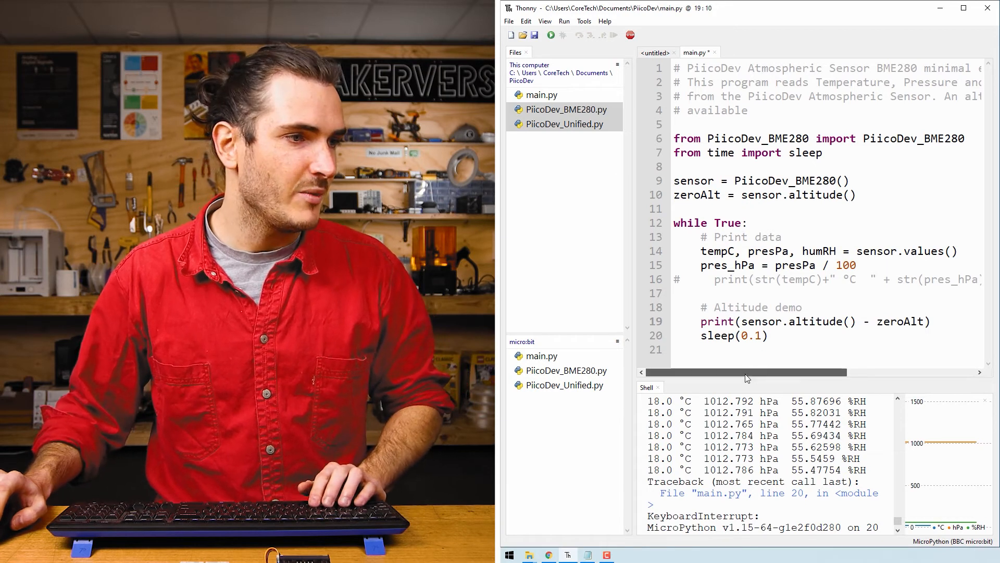
Select the sensor.altitude() reading on the commented print line to enable it.
double_click(785, 322)
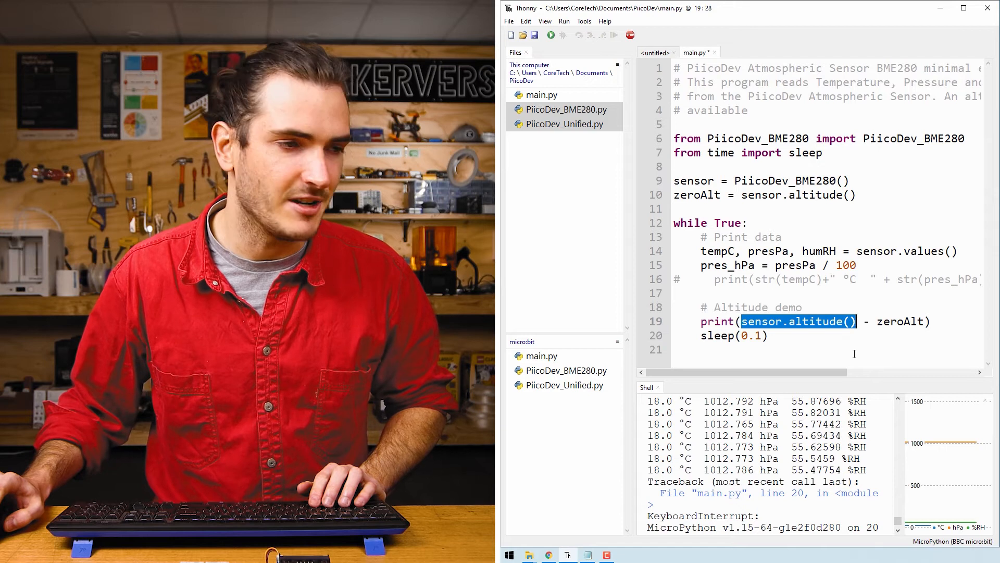
double_click(900, 321)
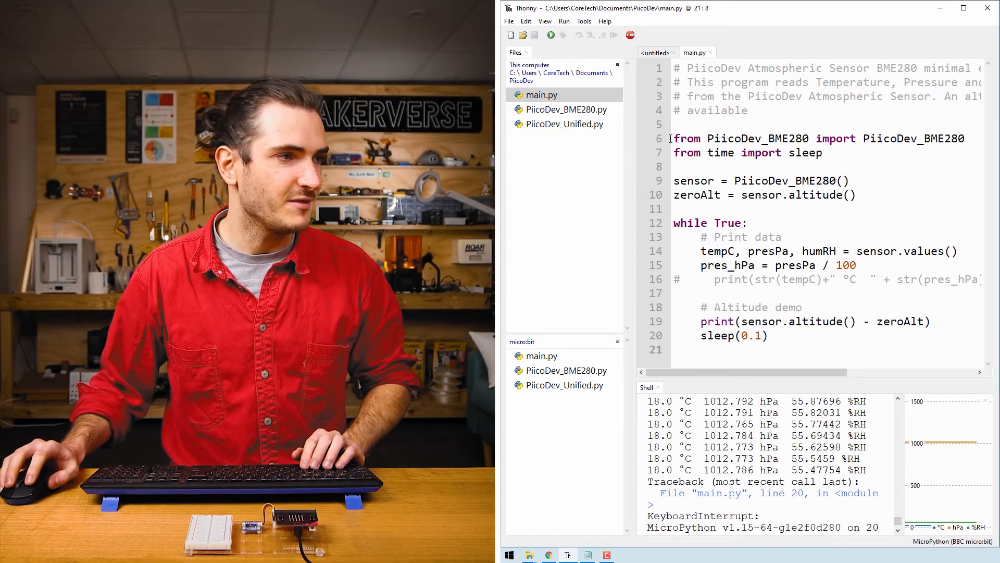
Upload the altitude main.py to the micro:bit, confirming the overwrite of the existing copy.
right_click(542, 95)
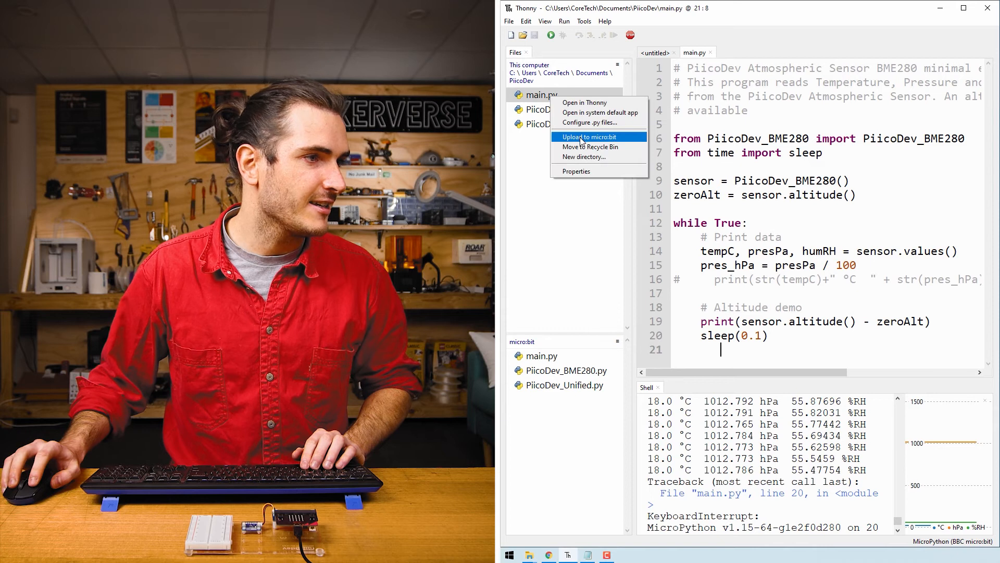
left_click(595, 137)
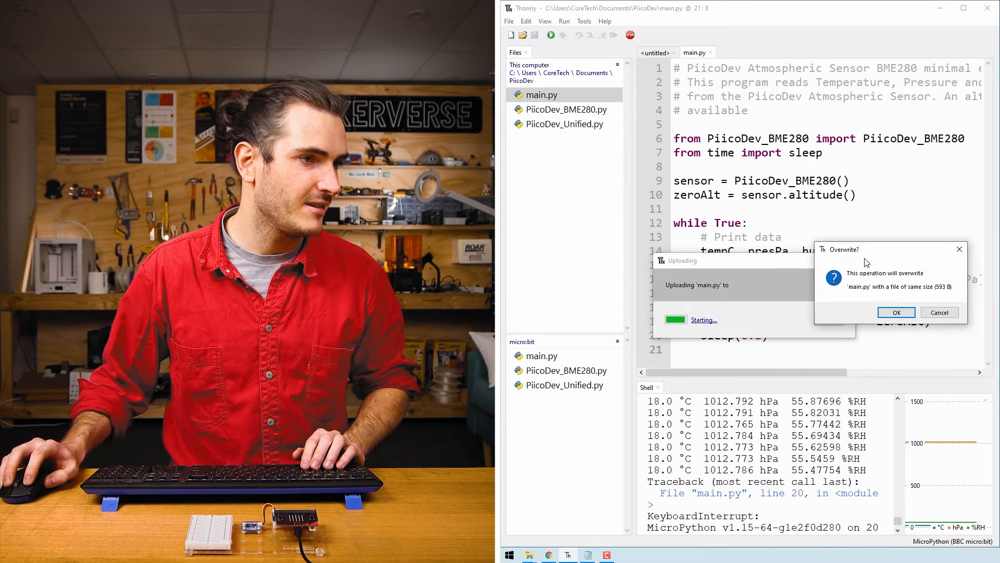
left_click(895, 312)
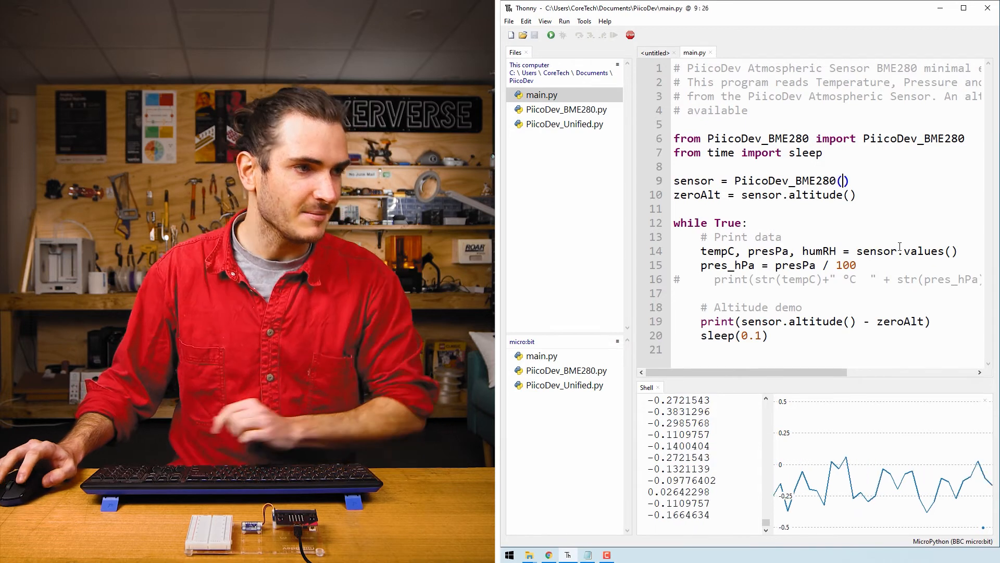
Add the argument iir=3 inside PiicoDev_BME280() on line 9 and save main.py.
type("i")
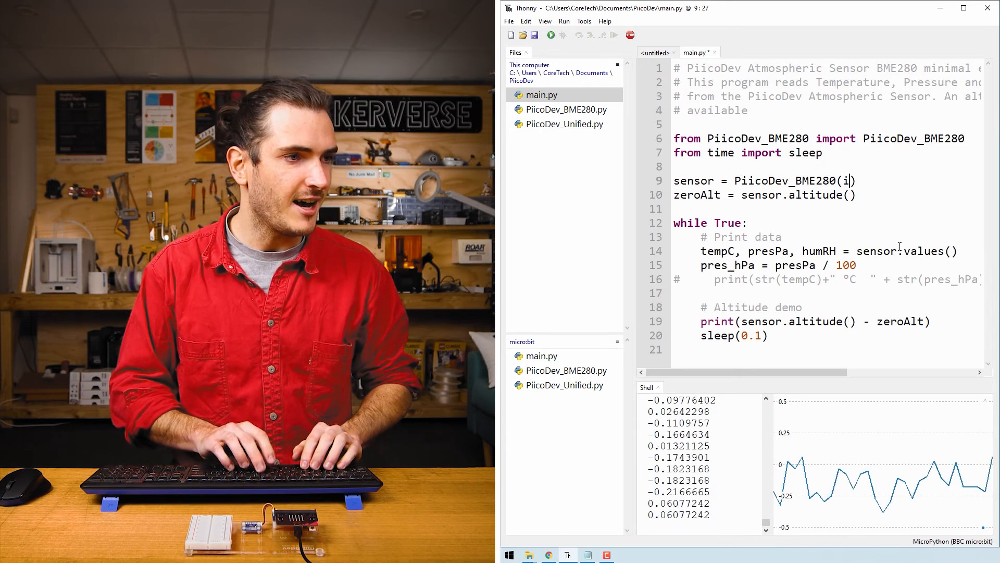
type("ir=")
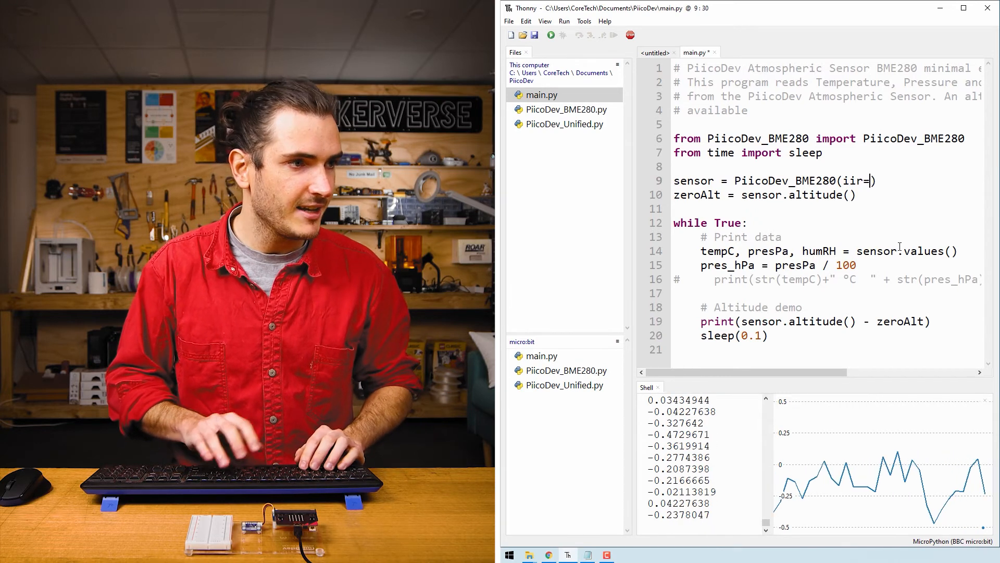
type("3")
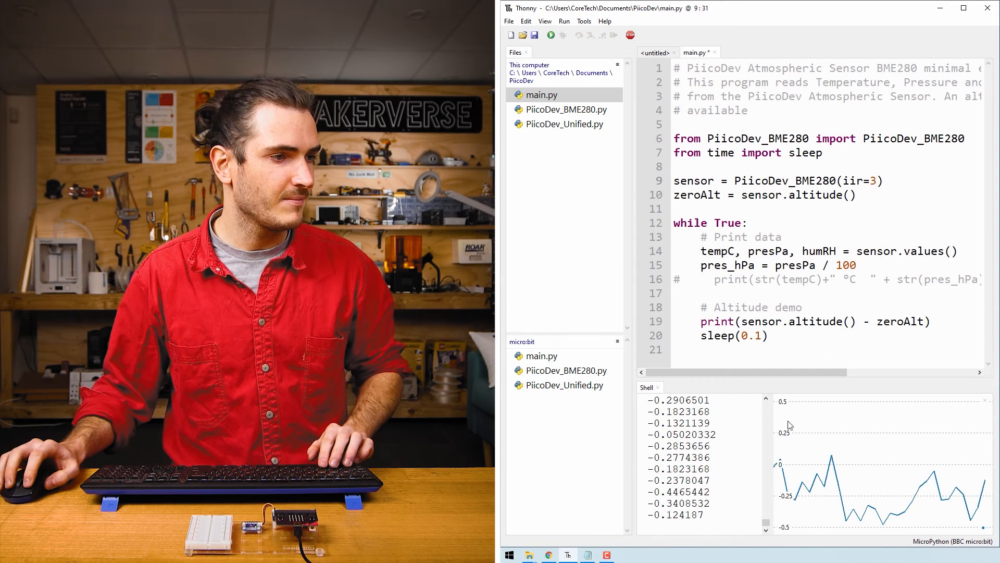
left_click(629, 35)
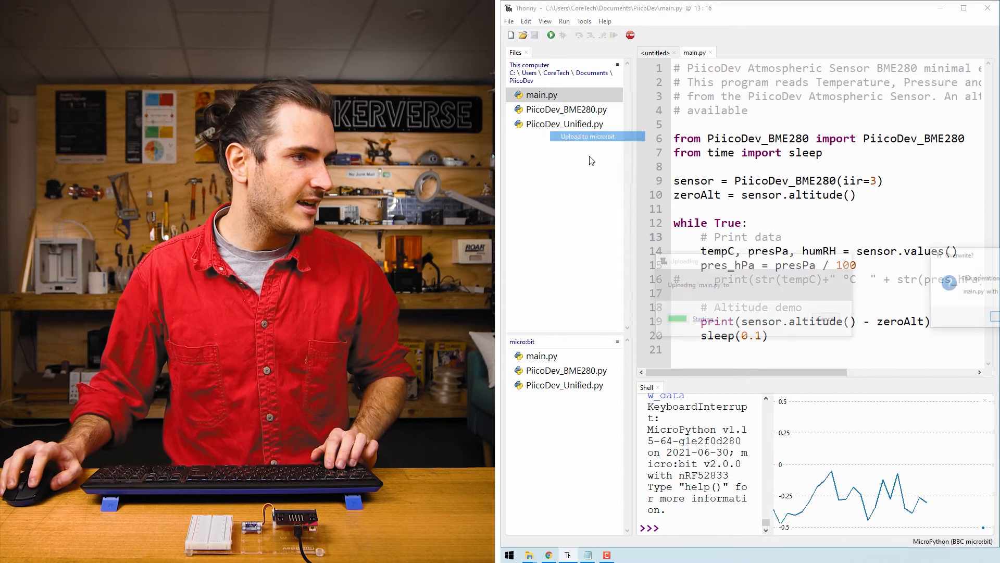
Upload the iir=3 main.py to the micro:bit, confirming the overwrite.
left_click(596, 135)
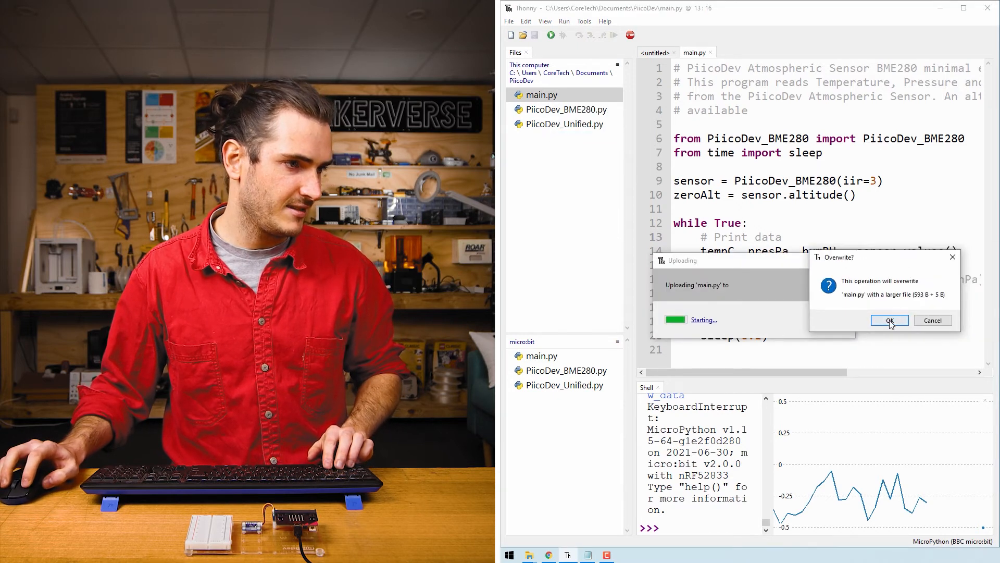
left_click(889, 319)
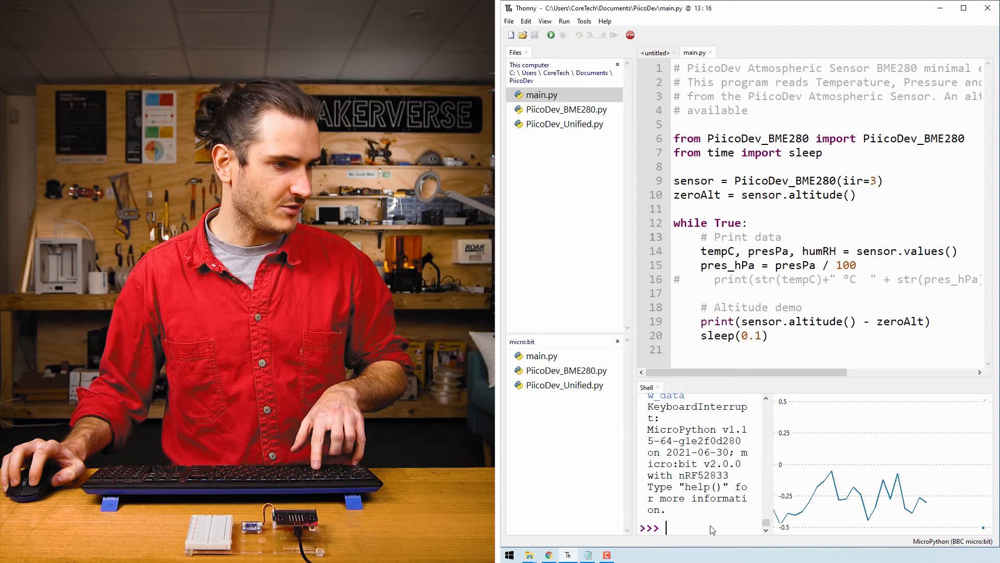